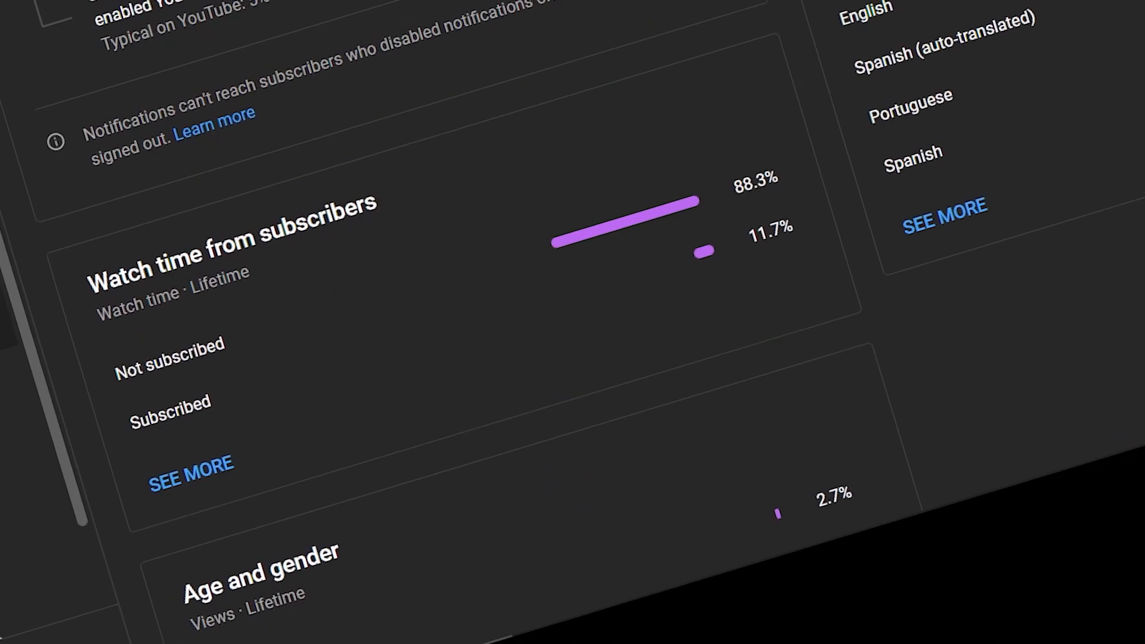
Scroll down through the Audience analytics in YouTube Studio.
scroll("down", 3)
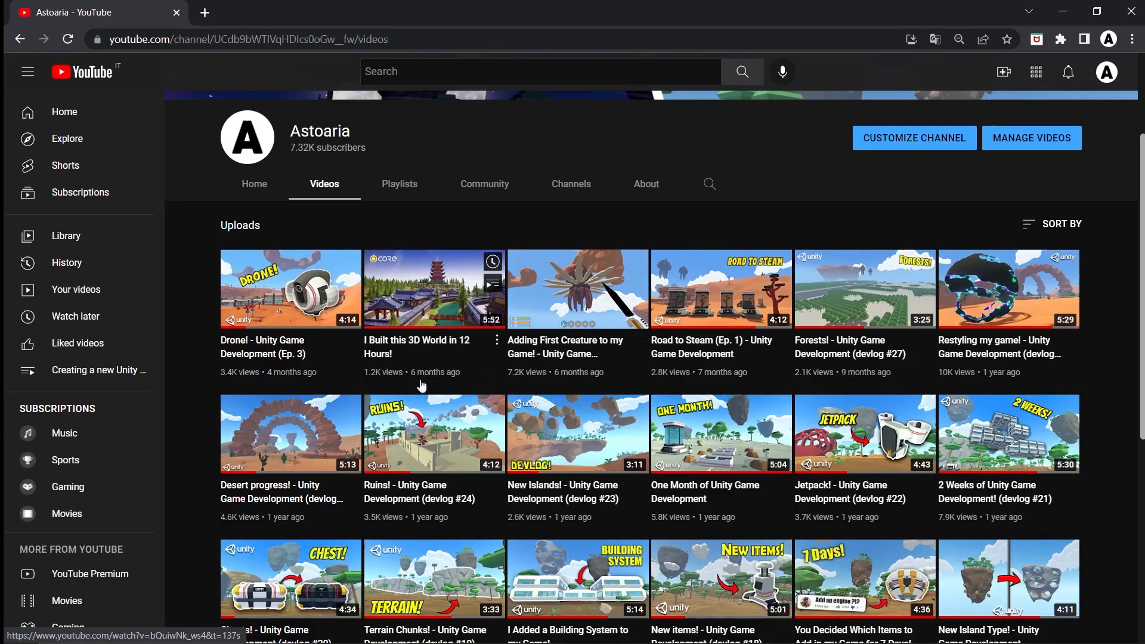
left_click(290, 288)
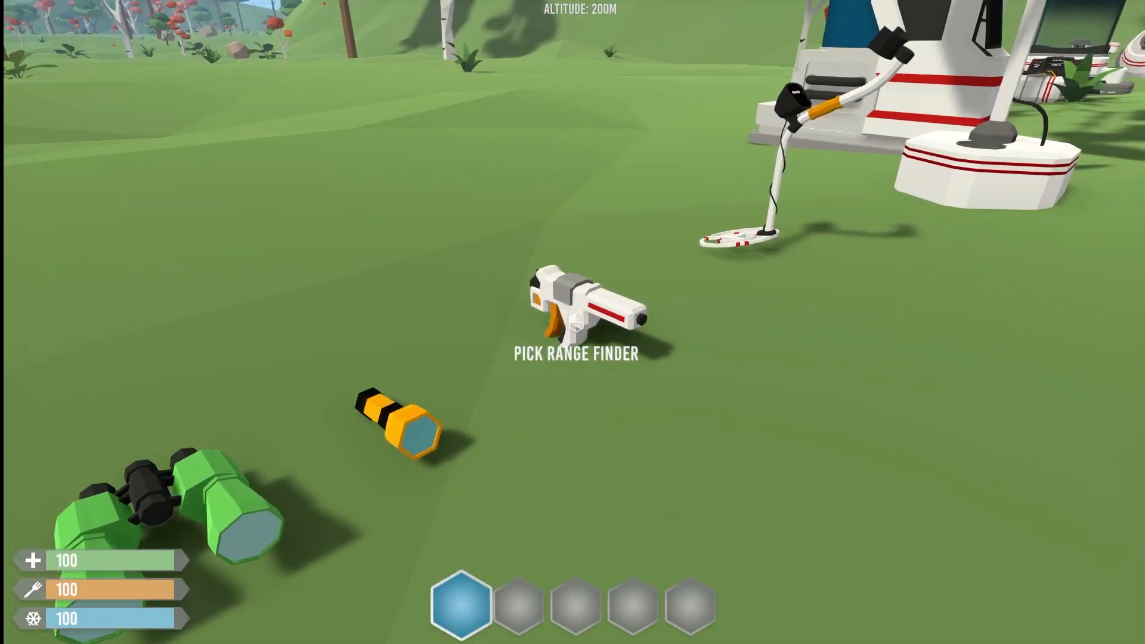
left_click(575, 315)
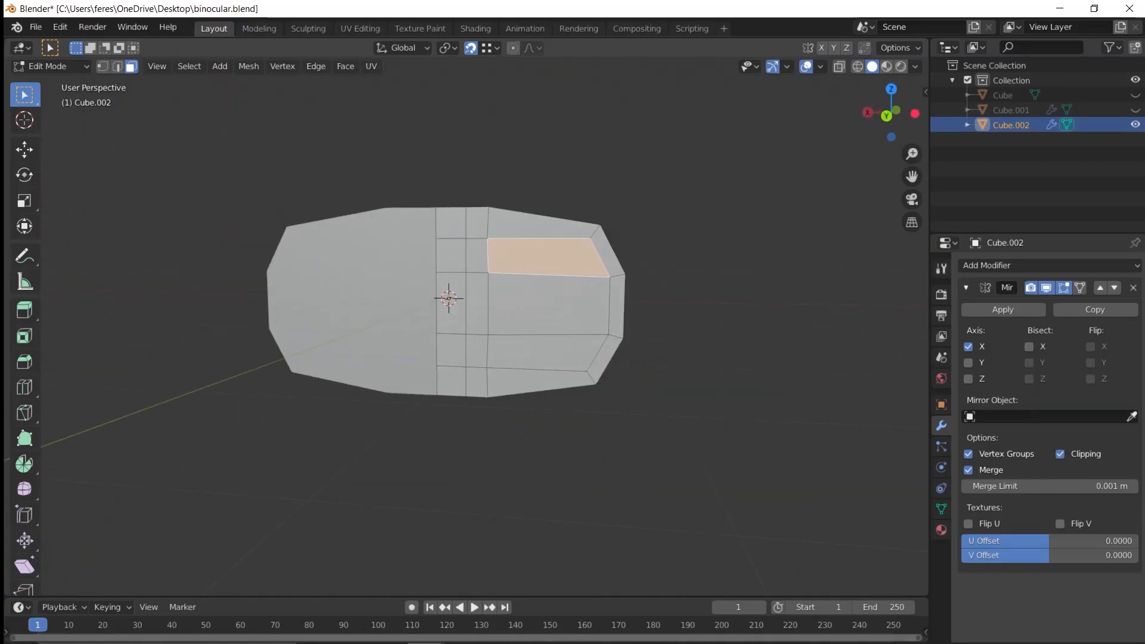
Insert a keyframe on the binocular body Cube.002.
key("i")
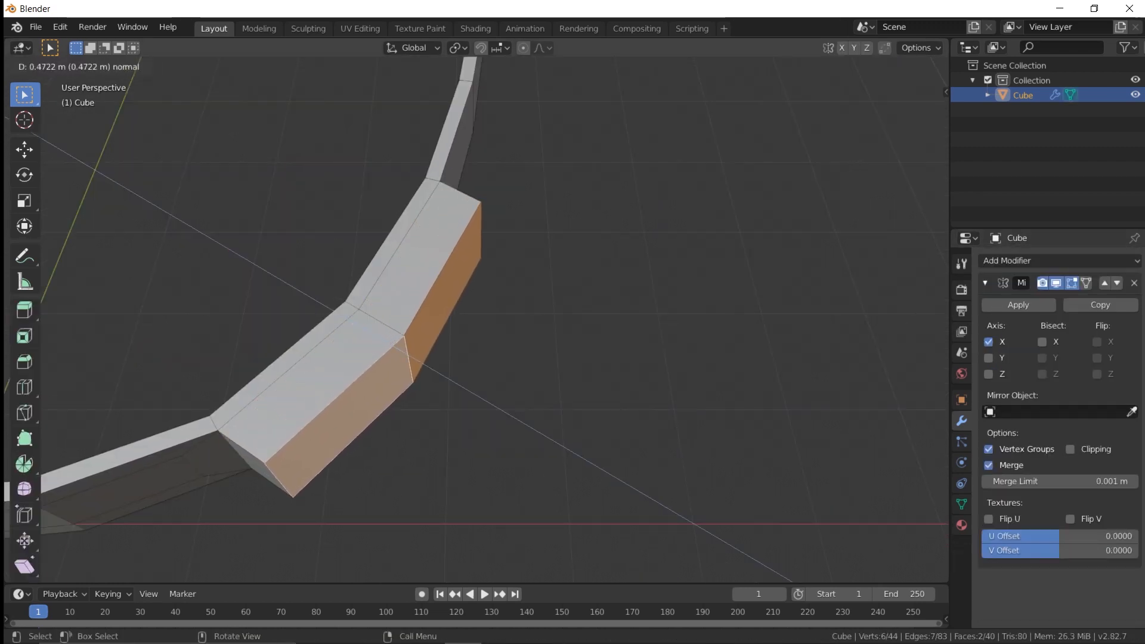
Toggle between Edit and Object Mode to view the whole headlamp object.
key("Tab")
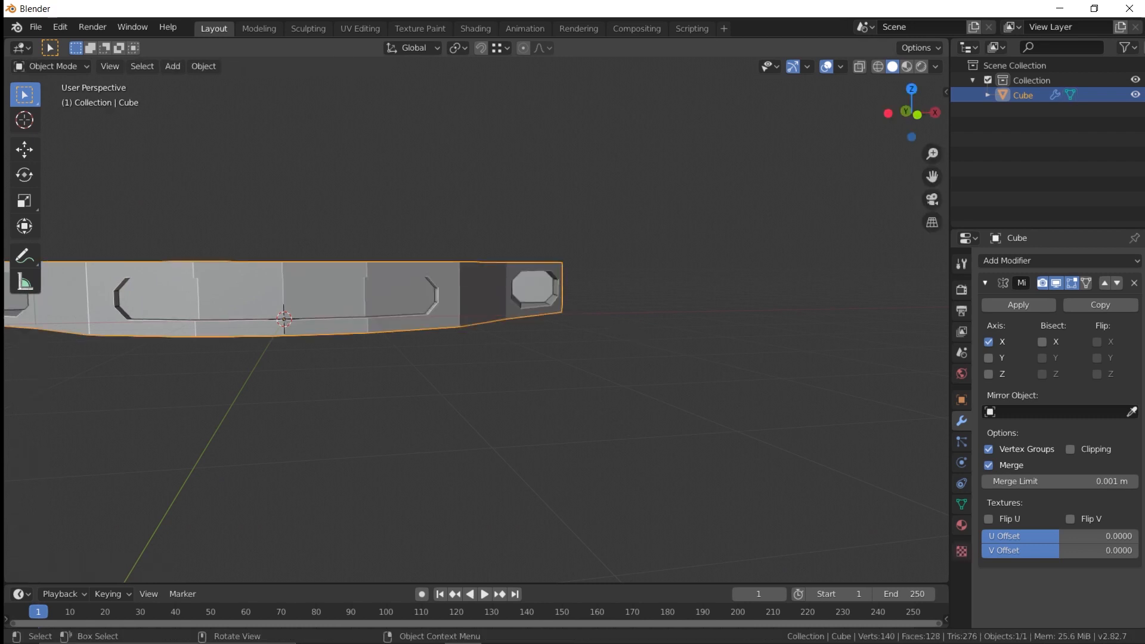
key("Tab")
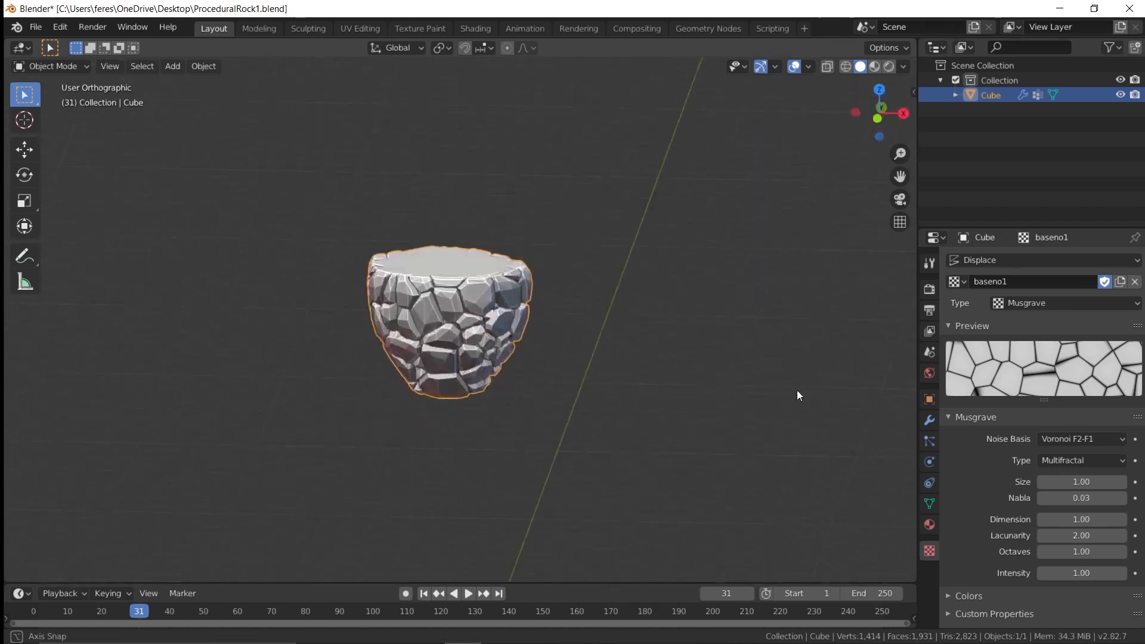
Duplicate the rock slab cluster in Edit Mode and raise the copy 8.6 m.
left_click_drag(799, 395, 699, 443)
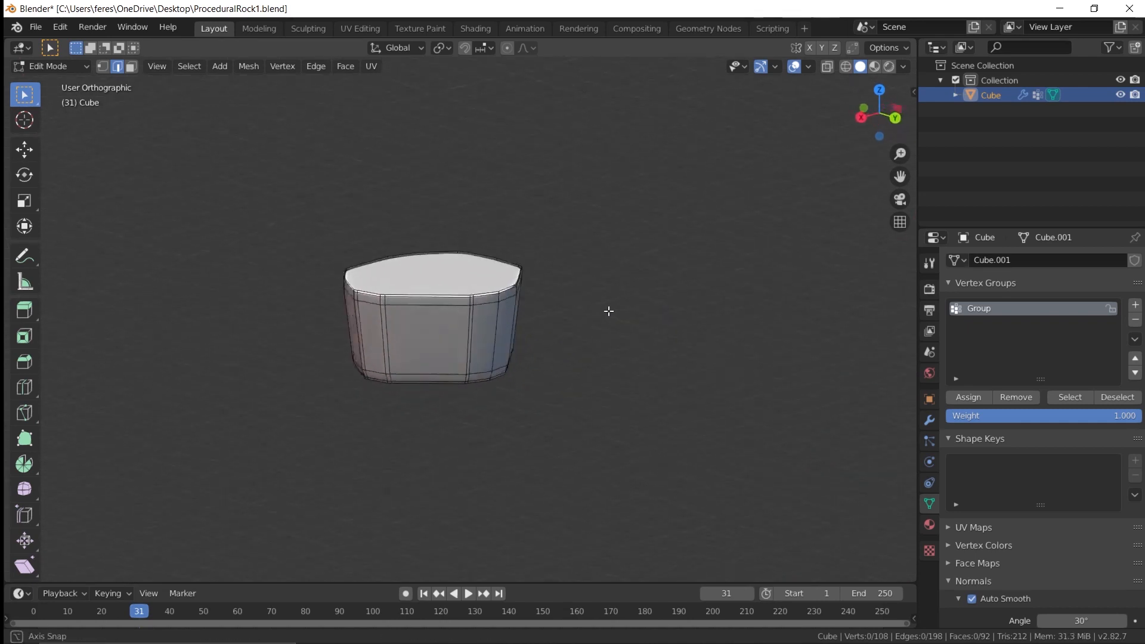
key("Tab")
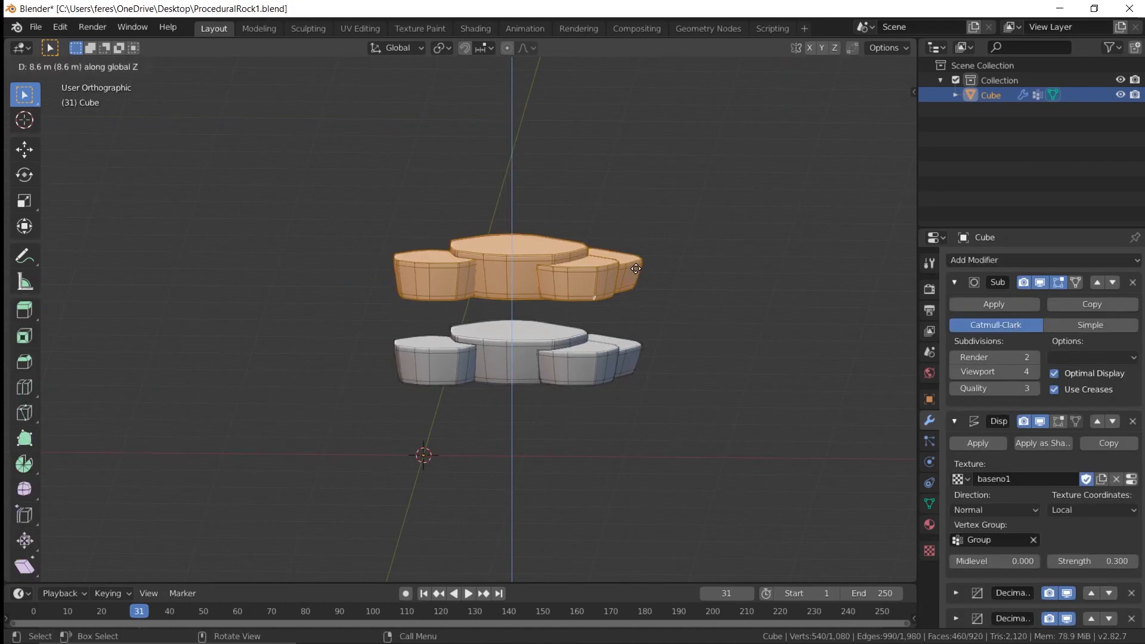
key("Tab")
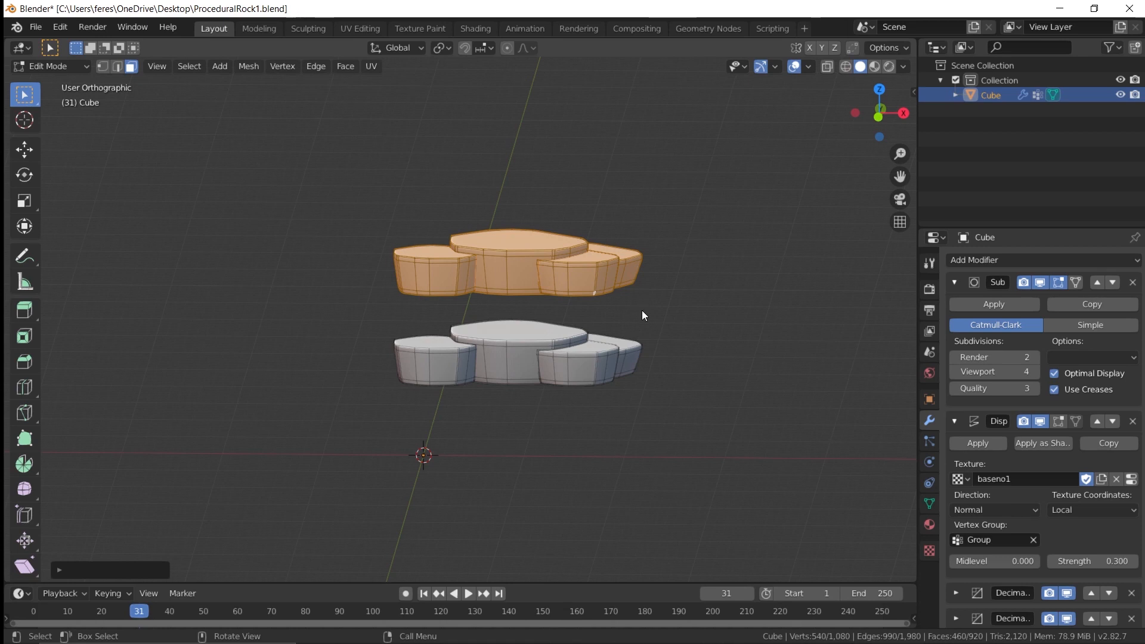
key("Tab")
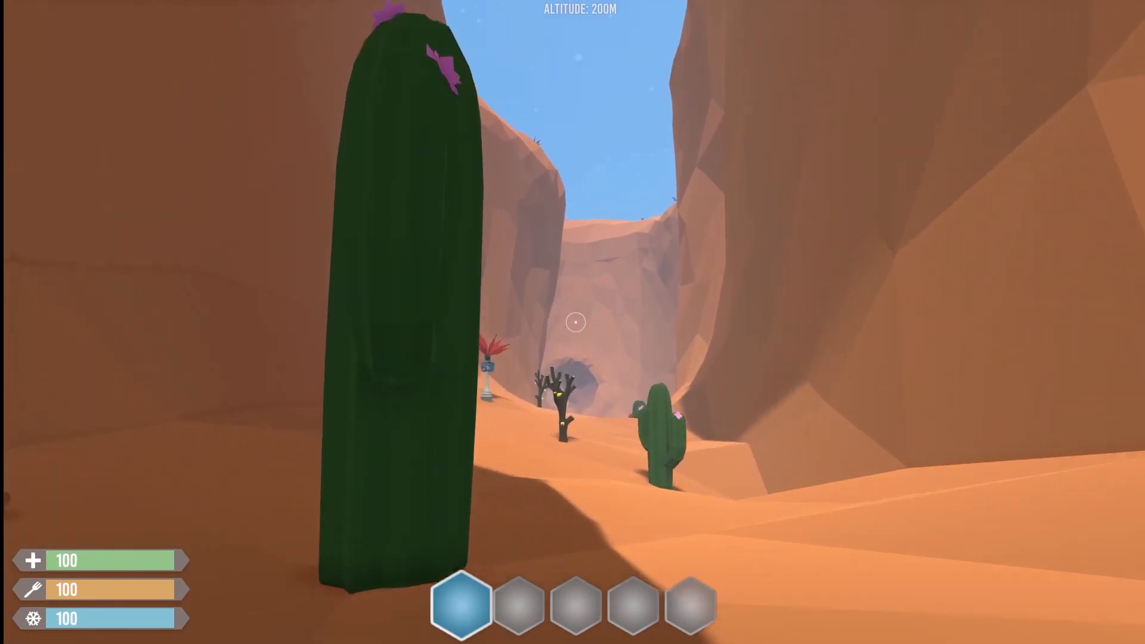
mouse_move(573, 322)
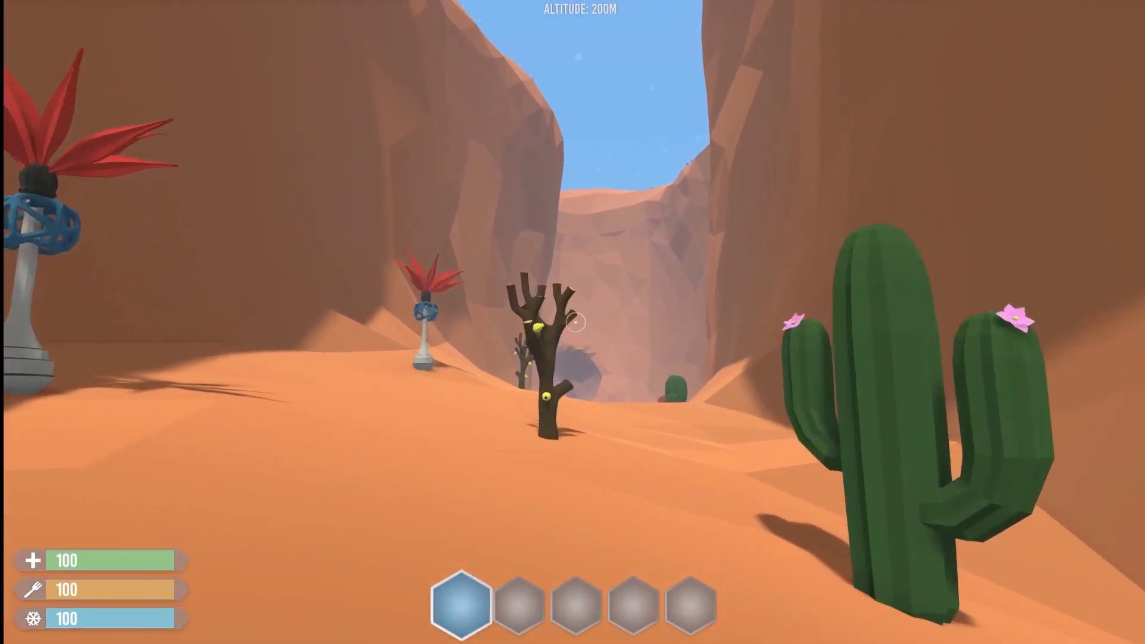